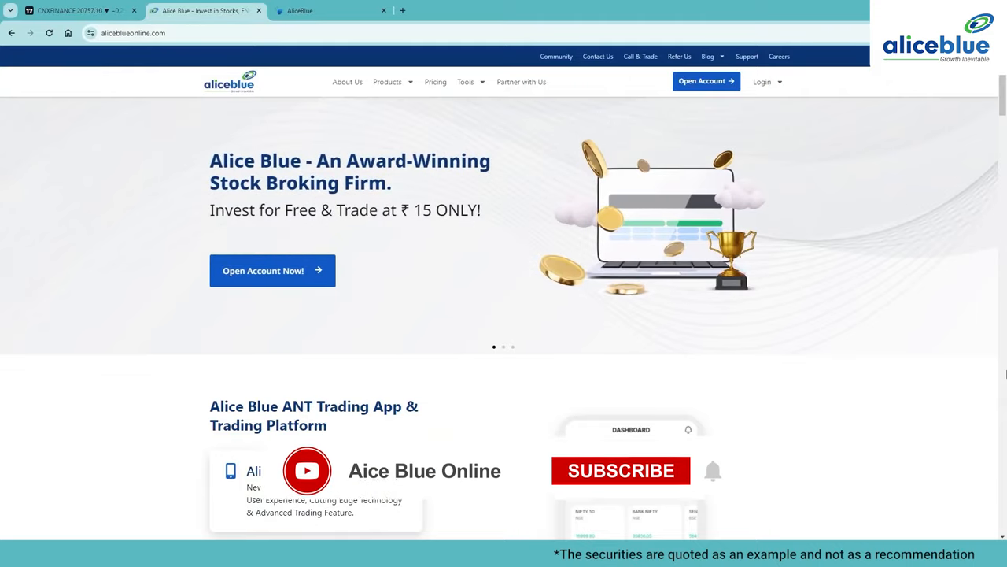
Launch ANT Web from the Alice Blue homepage and reach the Orders page.
left_click(620, 469)
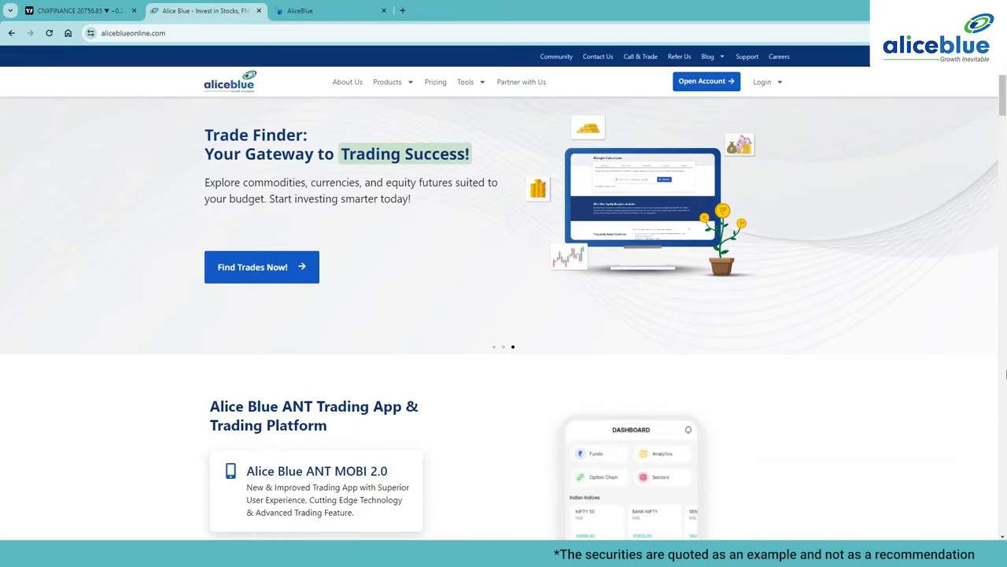
left_click(330, 10)
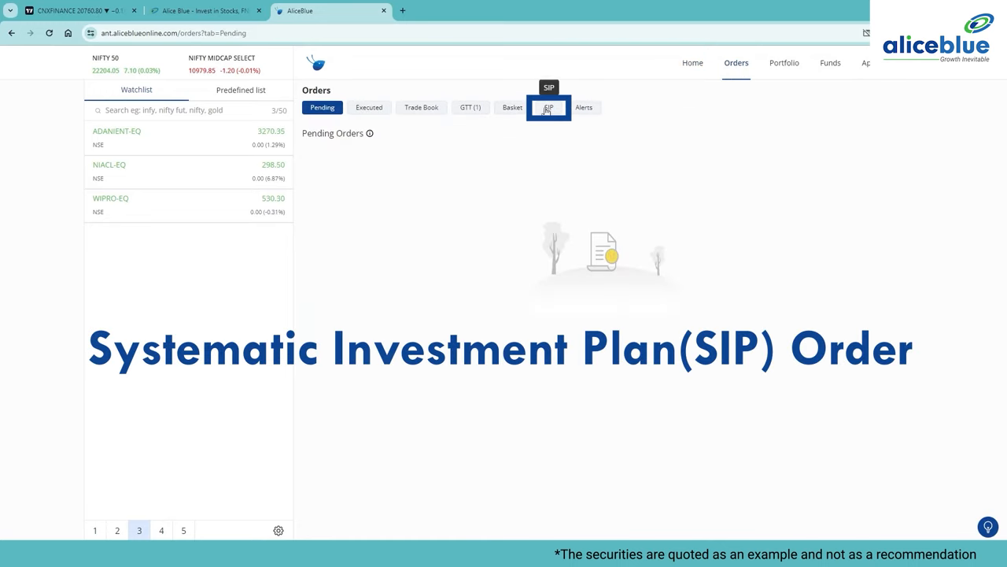
Start a new SIP 'Monthly ETF' beginning 4 March 2024, Monthly frequency, duration 60.
left_click(547, 107)
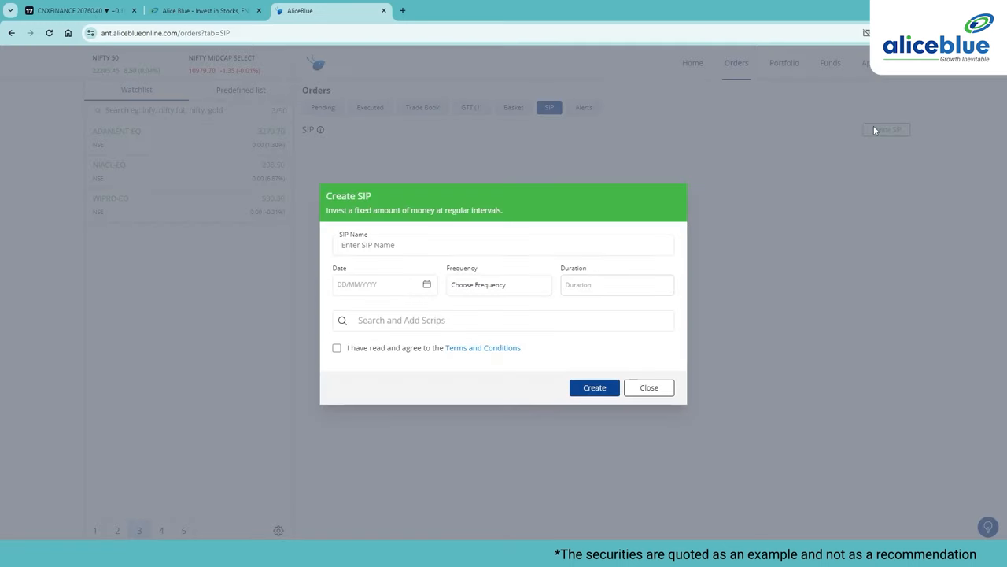
mouse_move(796, 164)
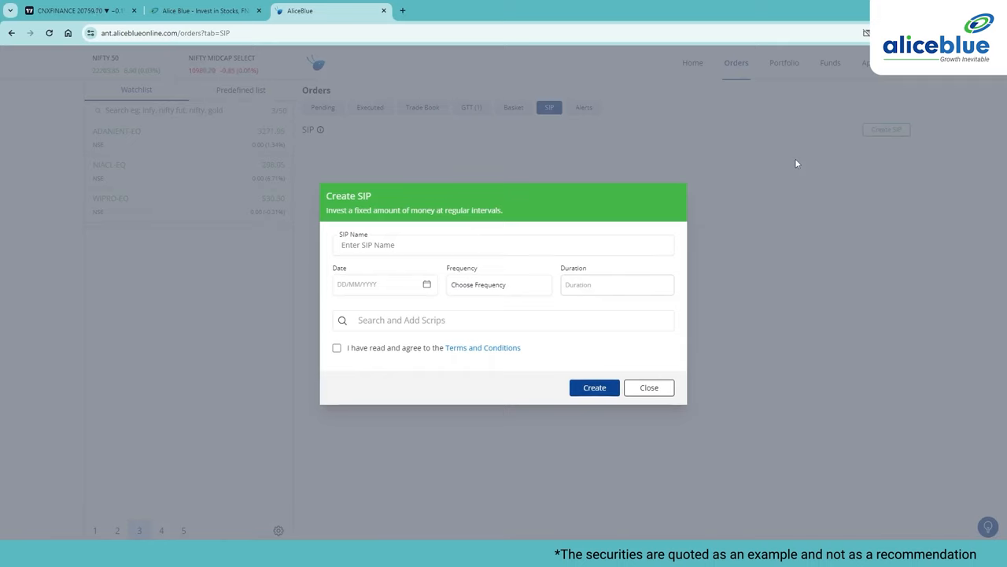
type("Monthly ETF")
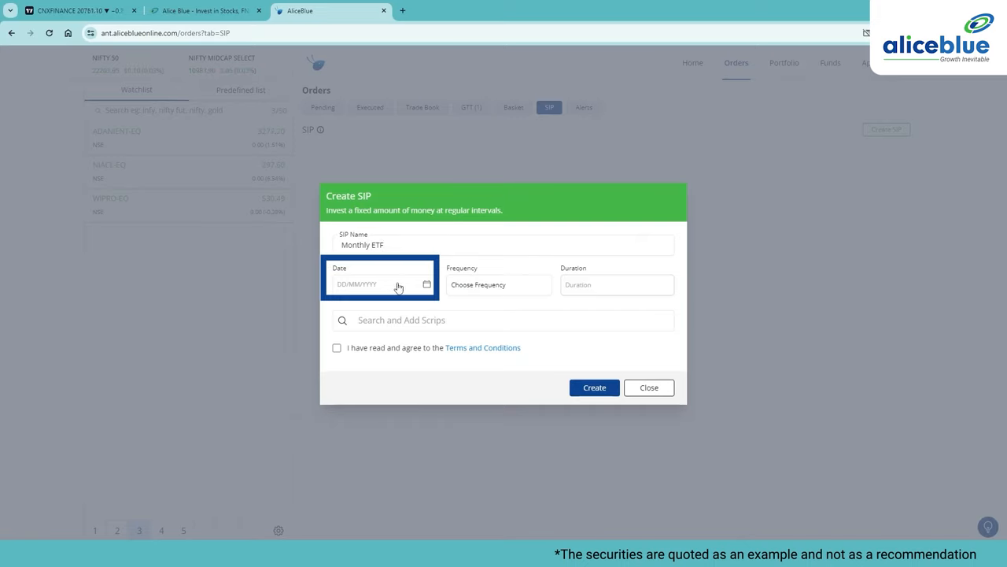
left_click(381, 283)
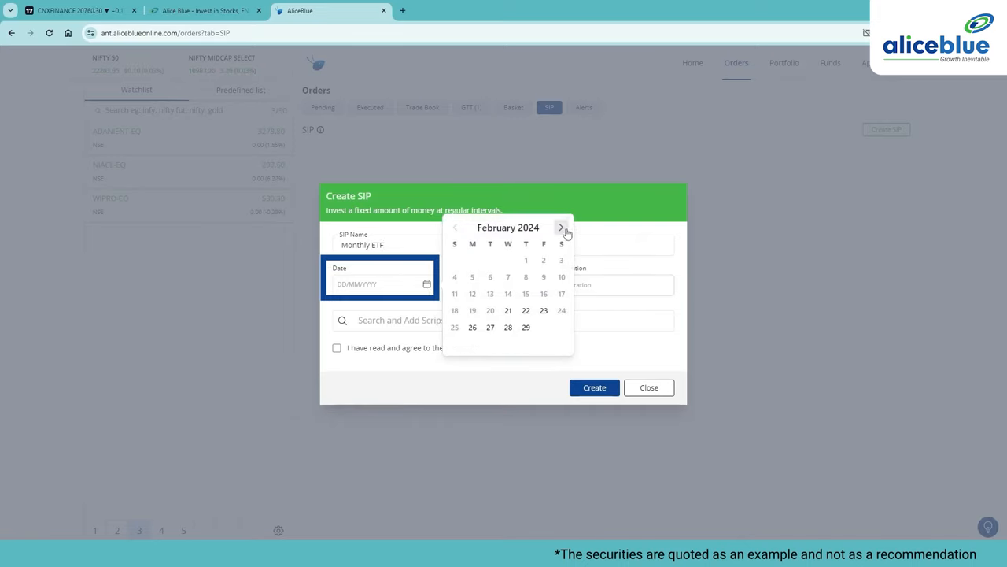
left_click(561, 227)
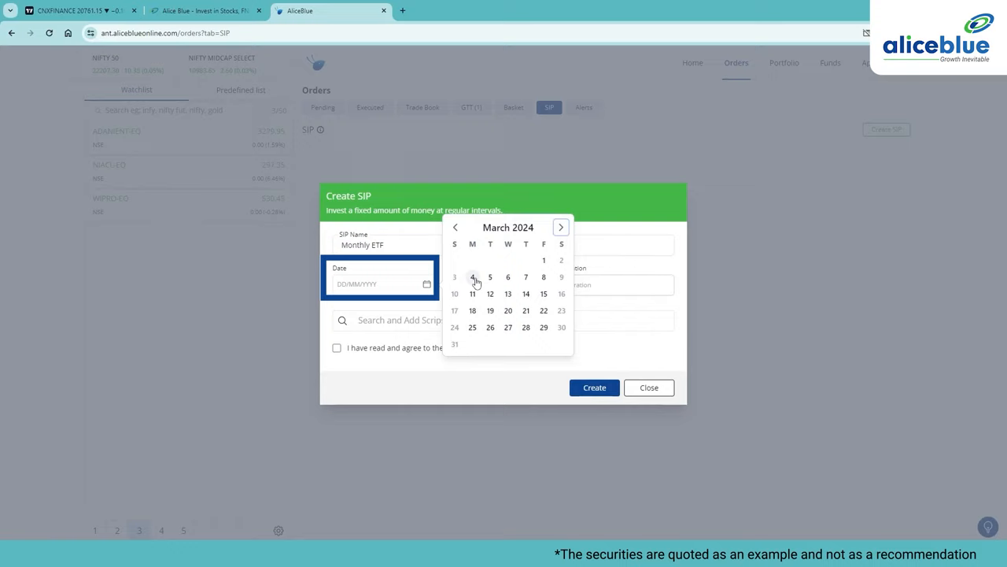
left_click(472, 277)
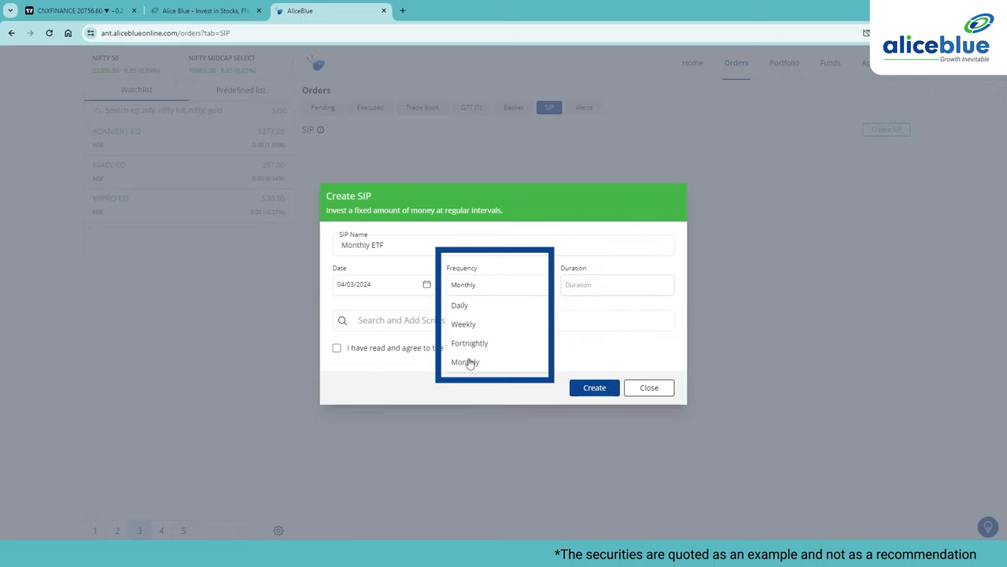
left_click(466, 360)
type("6")
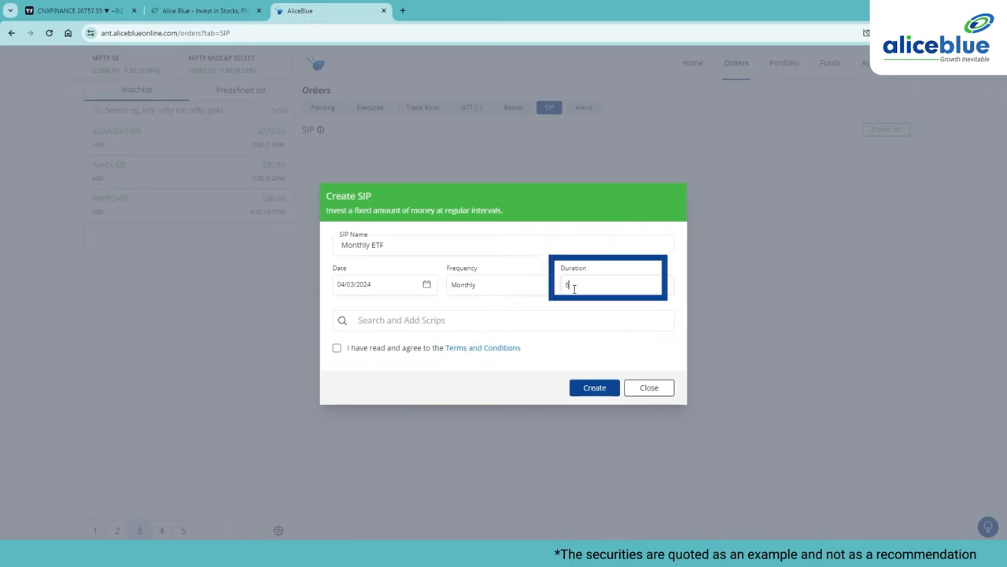
type("0")
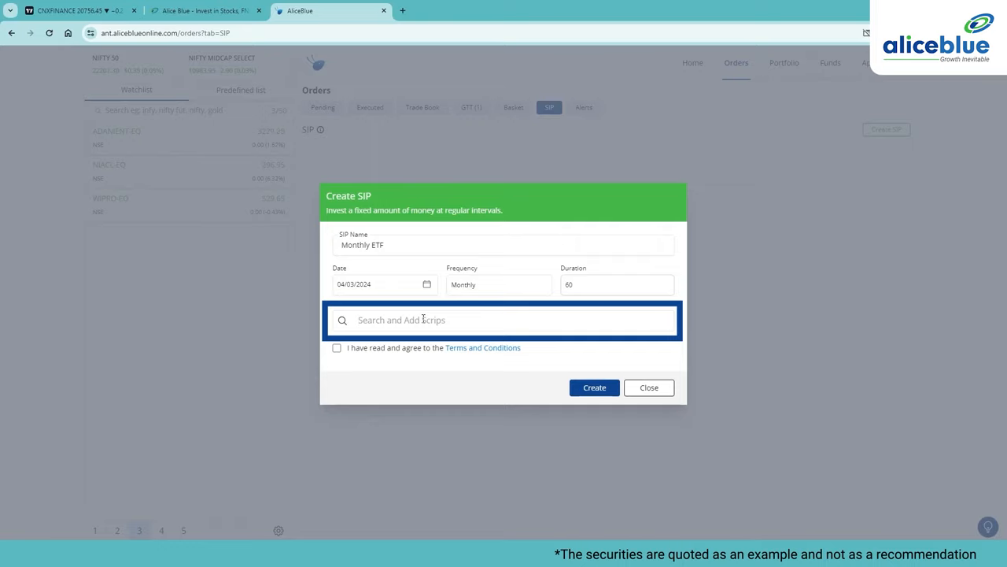
Add BANKBEES, ITBEES-EQ (qty 50) and GOLDBEES (qty 100) to the SIP.
type("BANKBE")
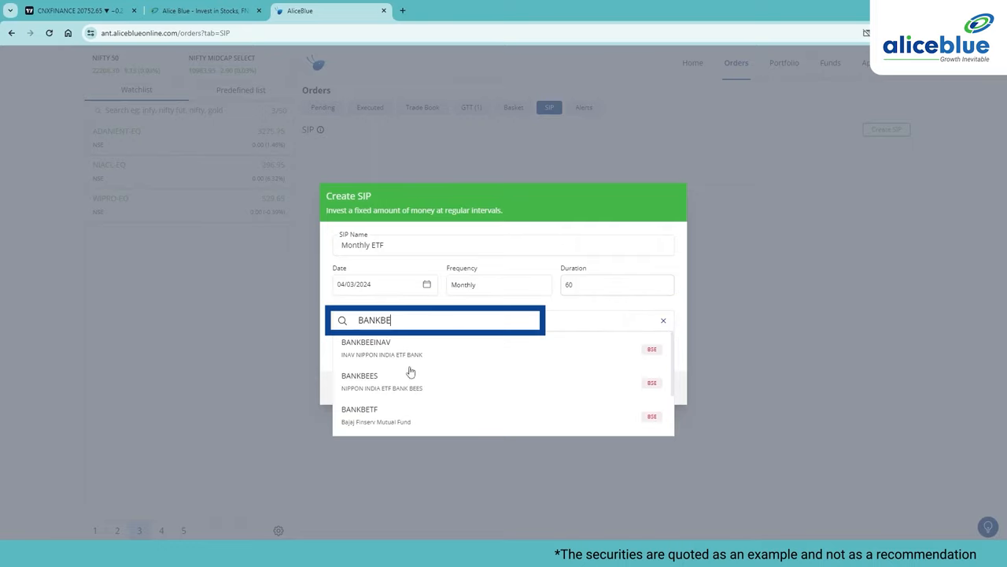
left_click(359, 375)
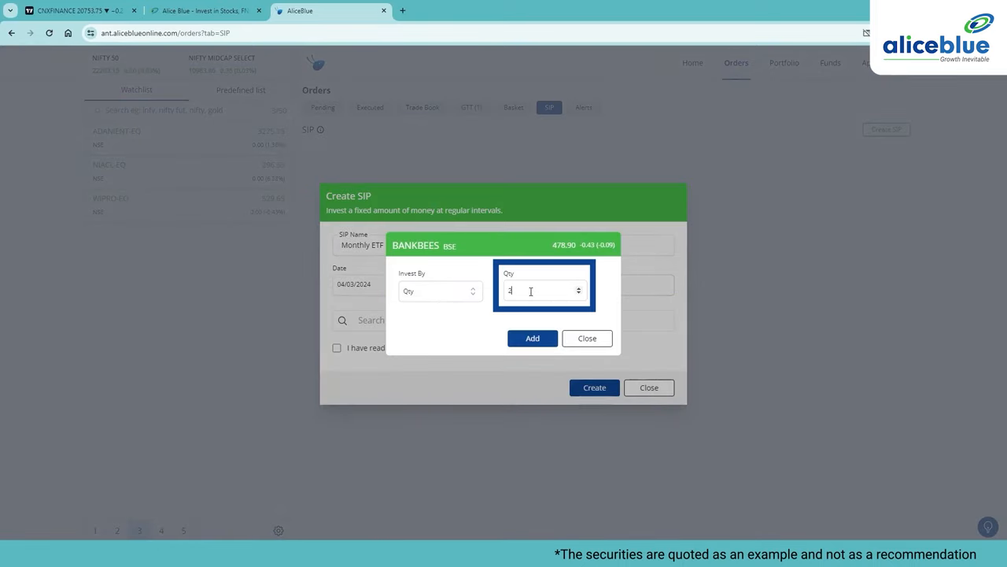
type("IT BEE")
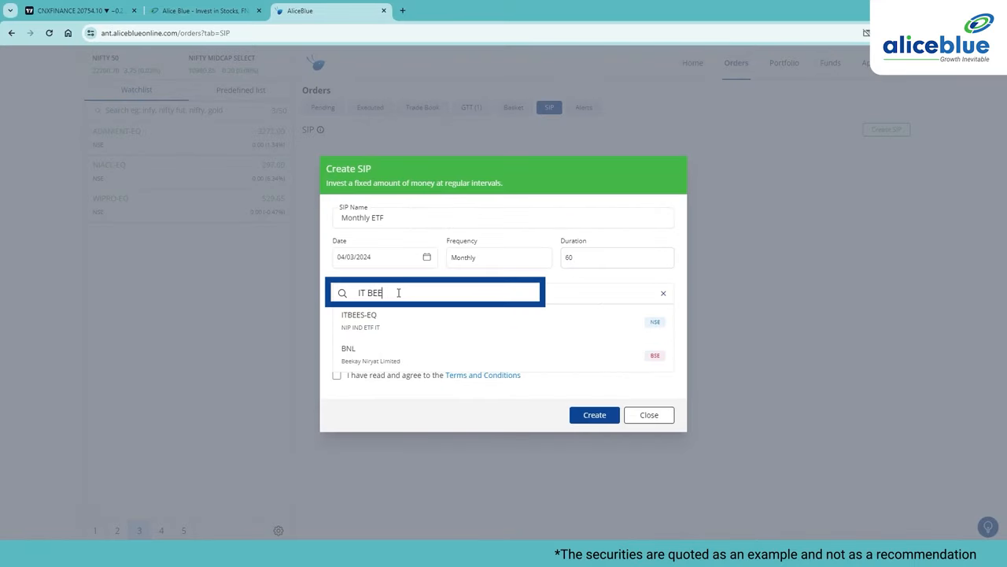
left_click(359, 315)
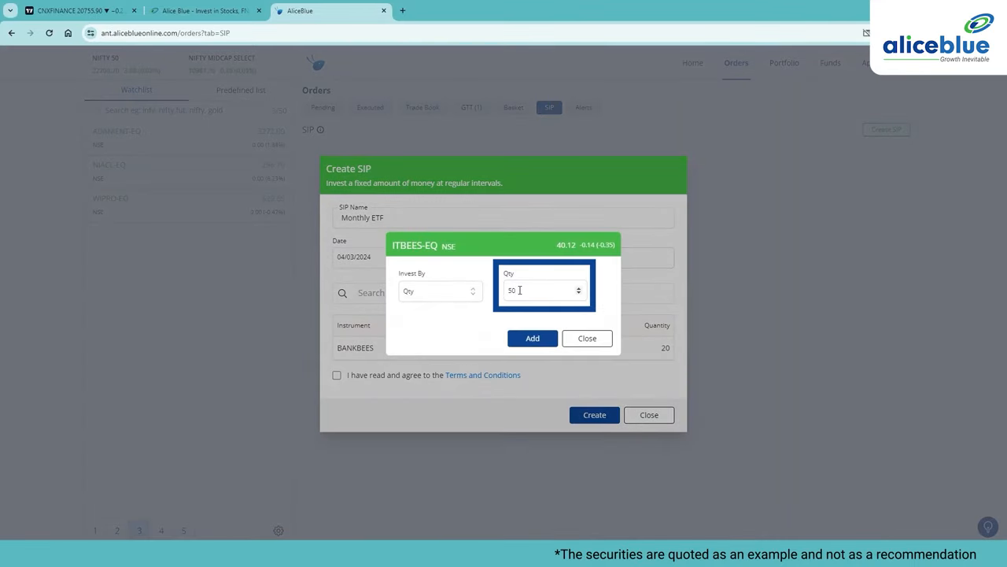
left_click(532, 336)
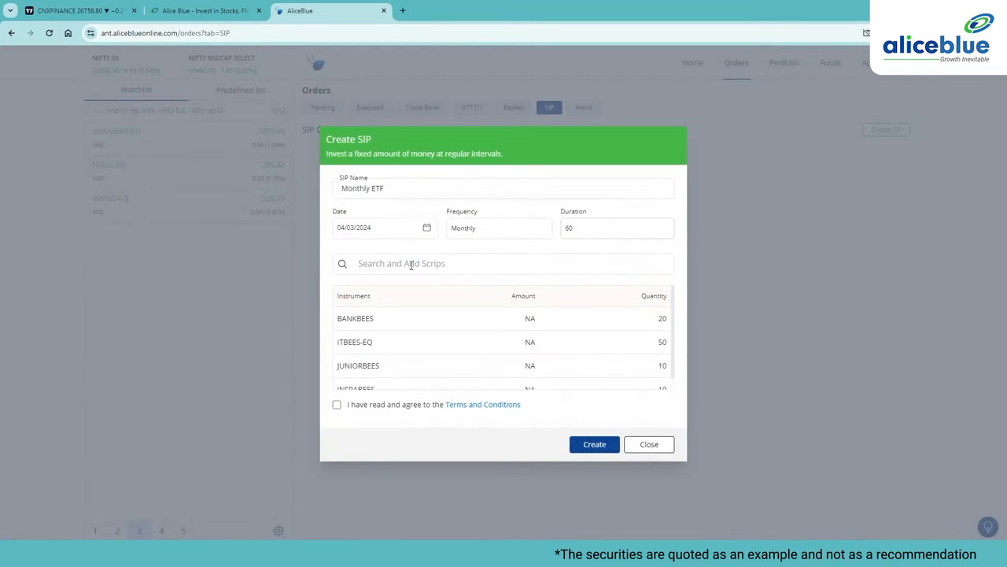
type("GOL")
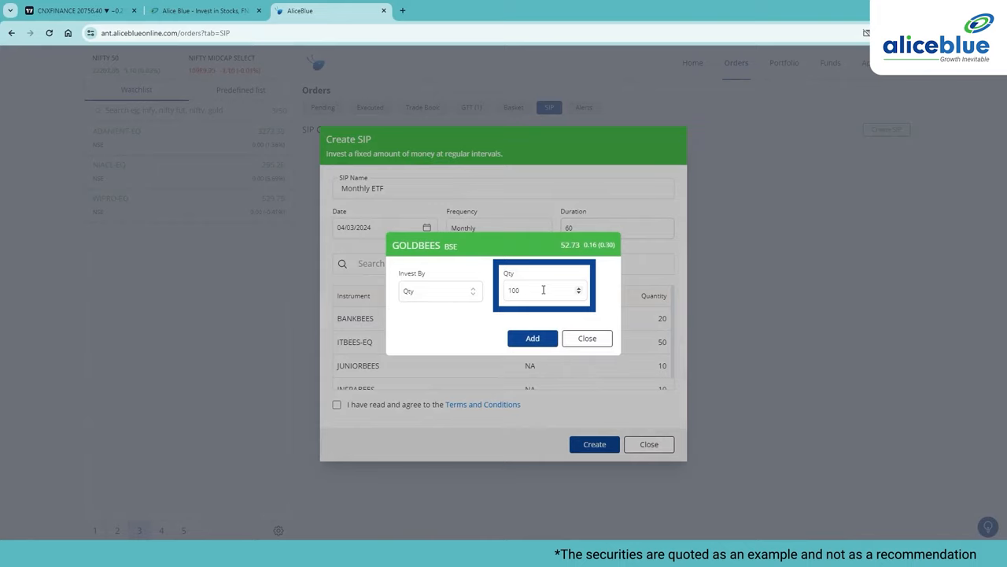
left_click(585, 337)
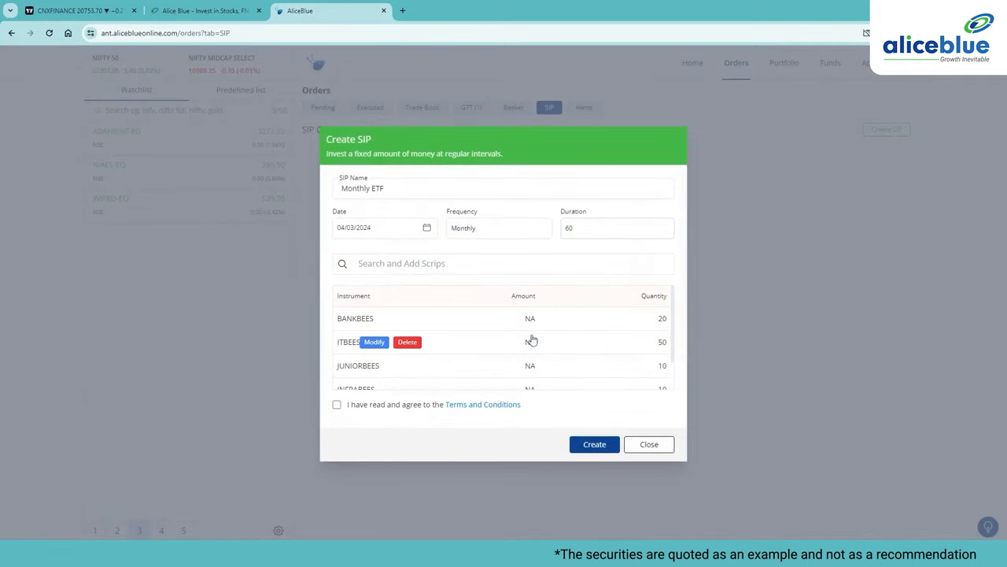
Accept the Terms and Conditions and create the Monthly ETF SIP.
left_click(337, 403)
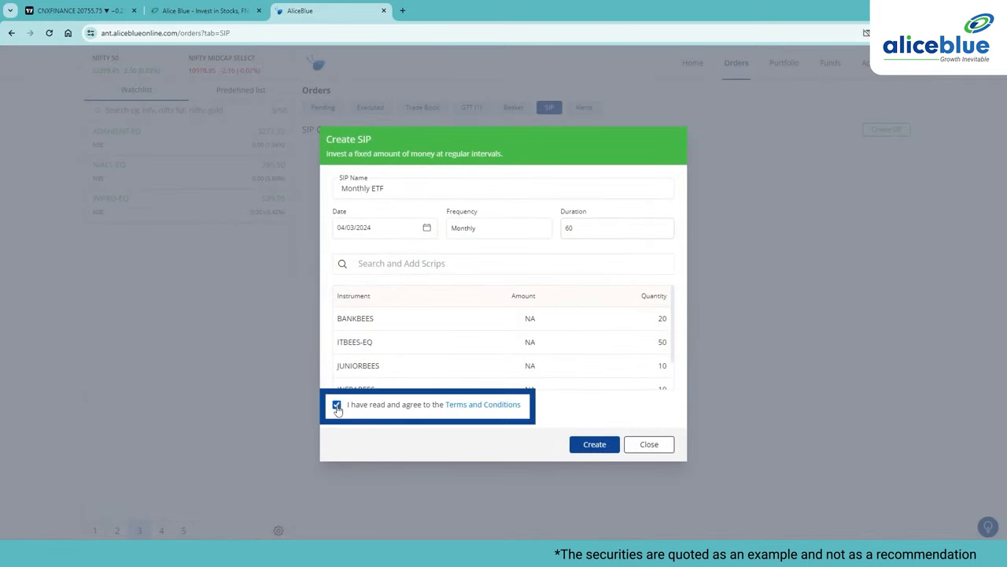
left_click(595, 444)
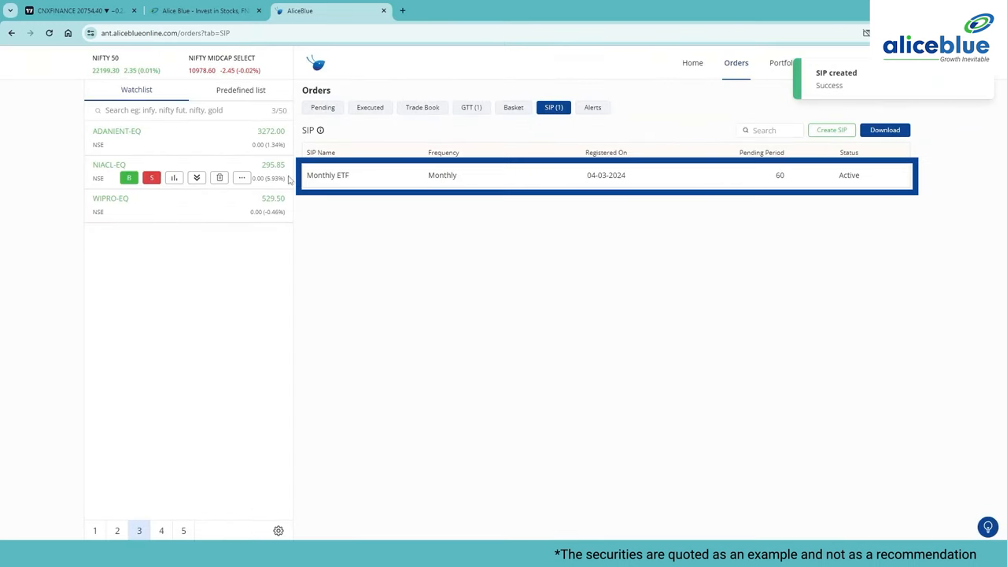
mouse_move(328, 174)
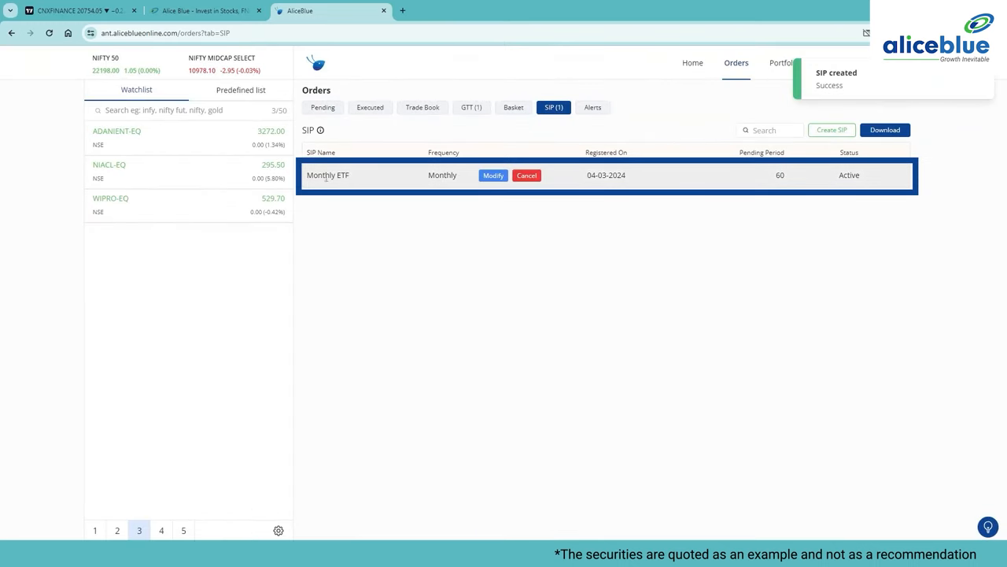
Modify the Monthly ETF SIP and delete INFRABEES from its scrips.
left_click(494, 175)
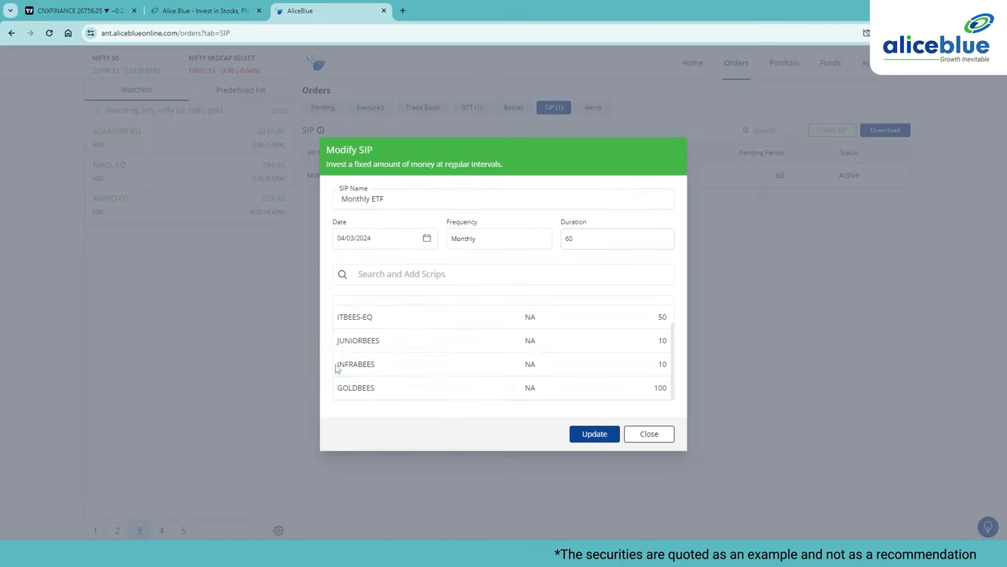
mouse_move(475, 364)
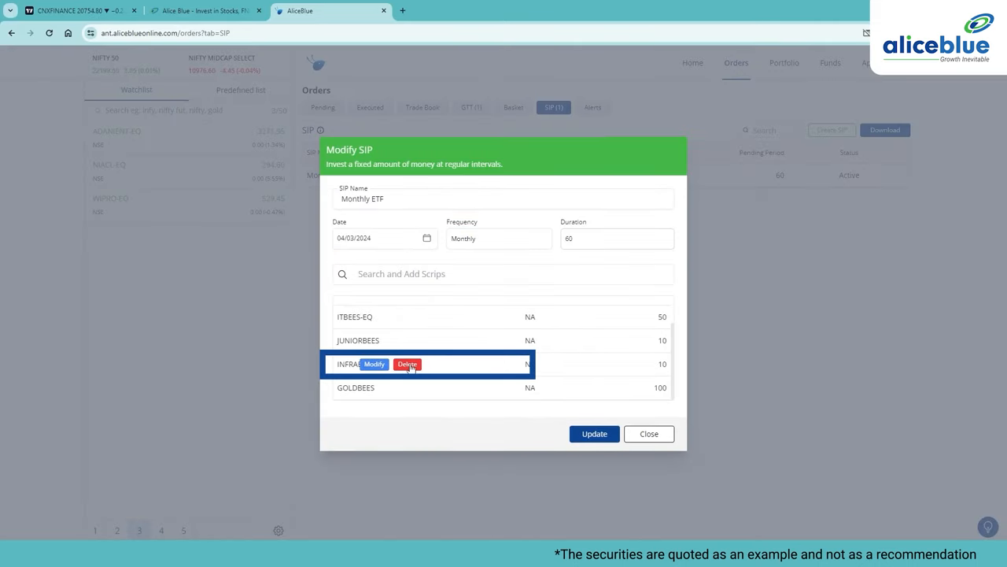
left_click(649, 434)
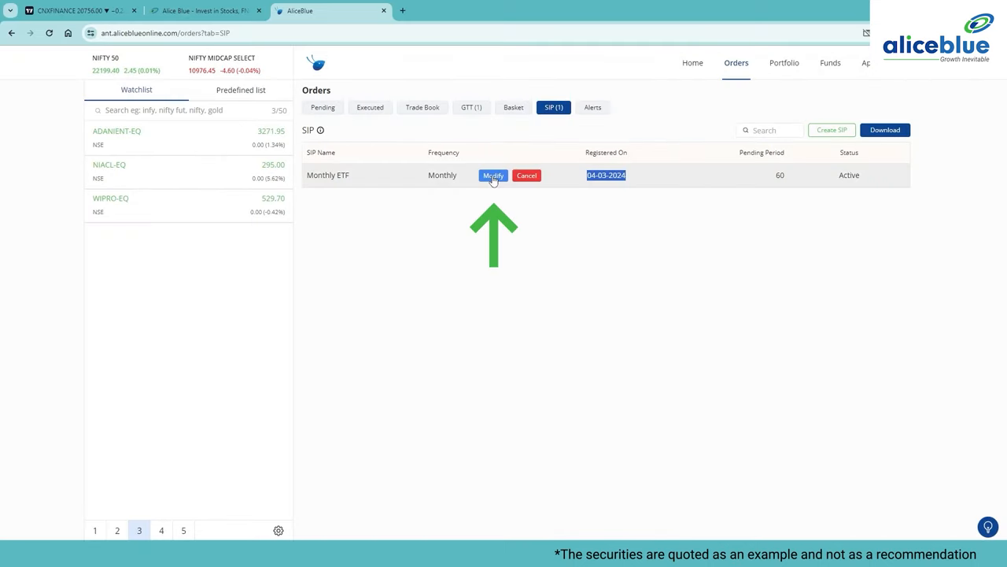
left_click(493, 174)
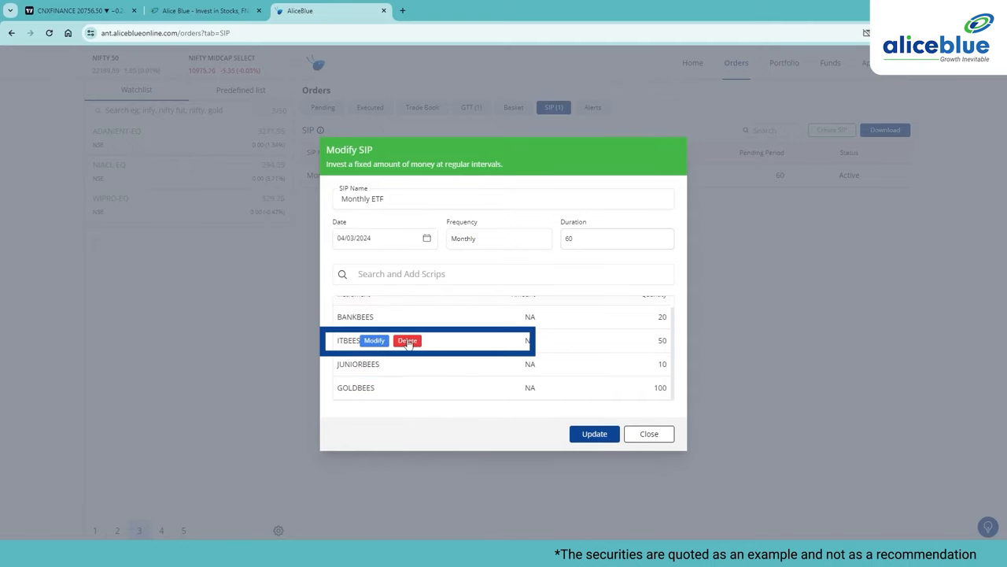
Raise the ITBEES-EQ quantity to 200 and update the SIP.
left_click(374, 339)
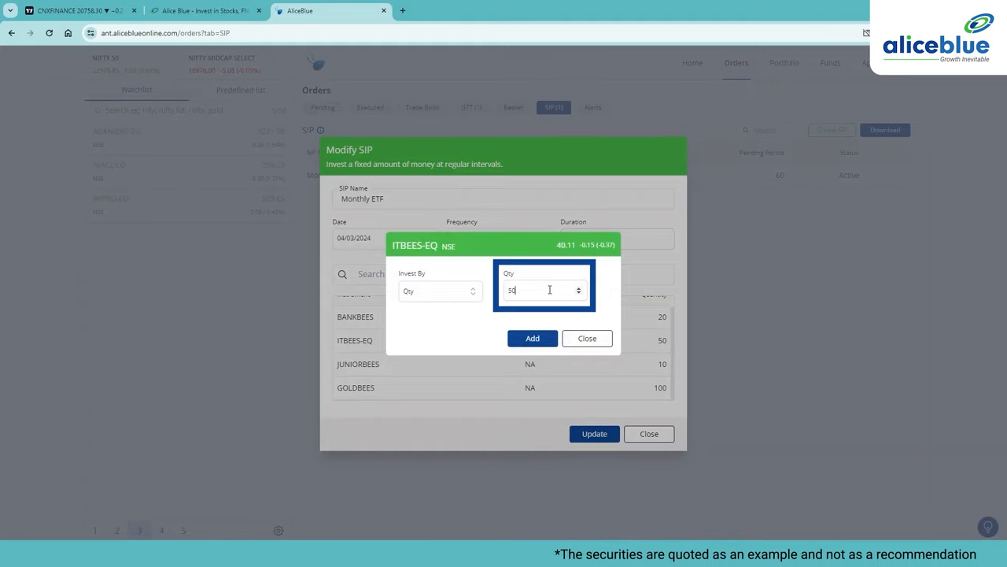
type("200")
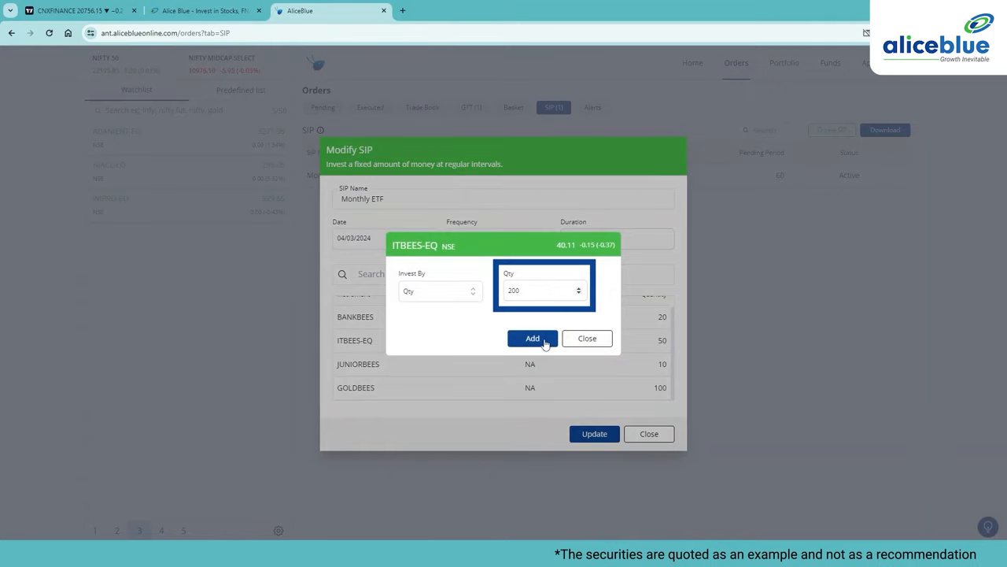
left_click(532, 338)
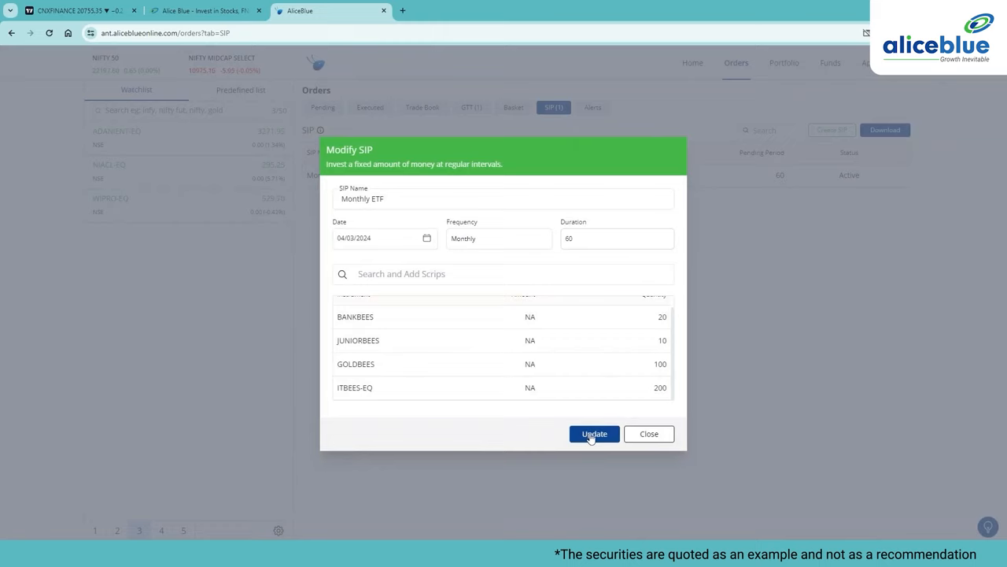
left_click(595, 434)
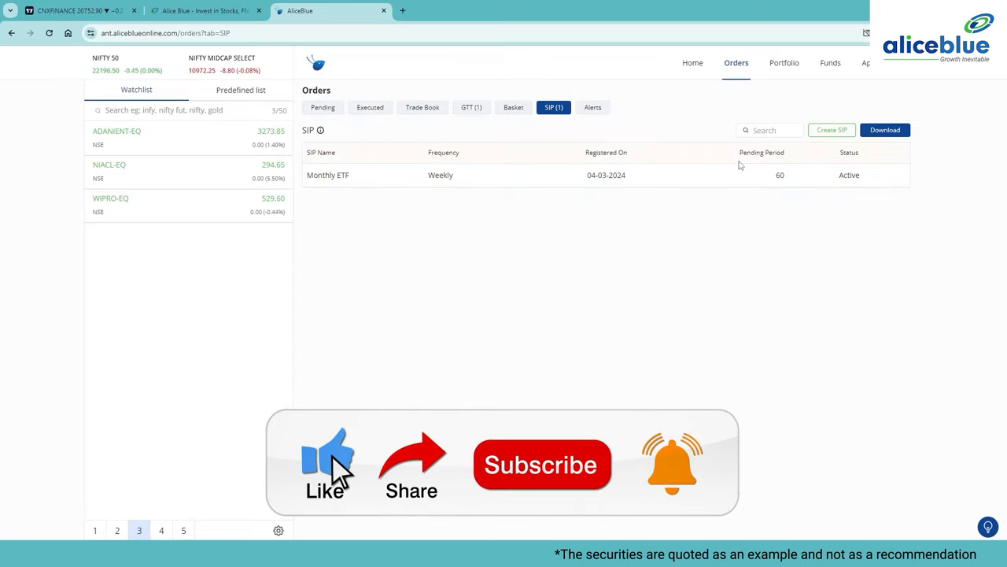
left_click(542, 464)
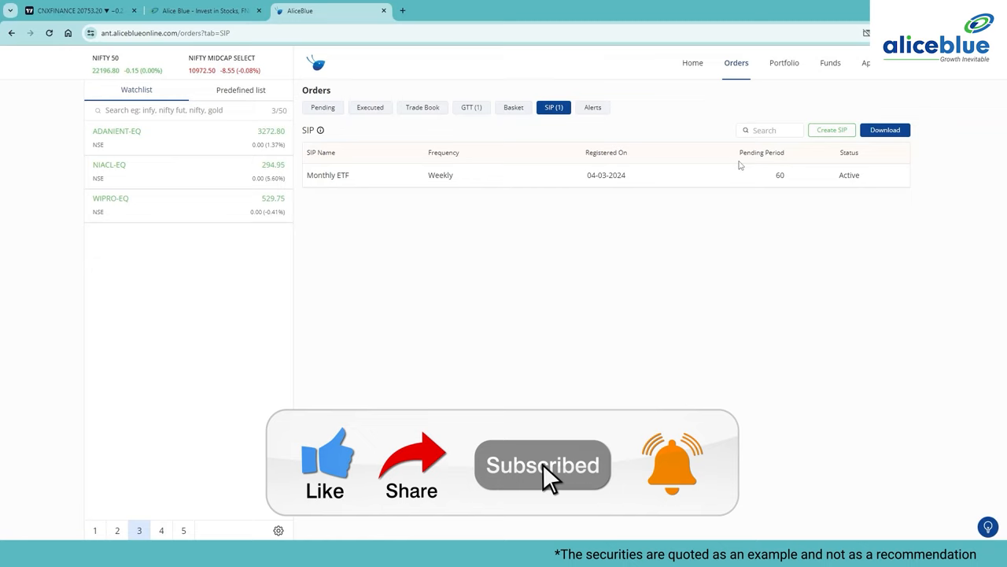